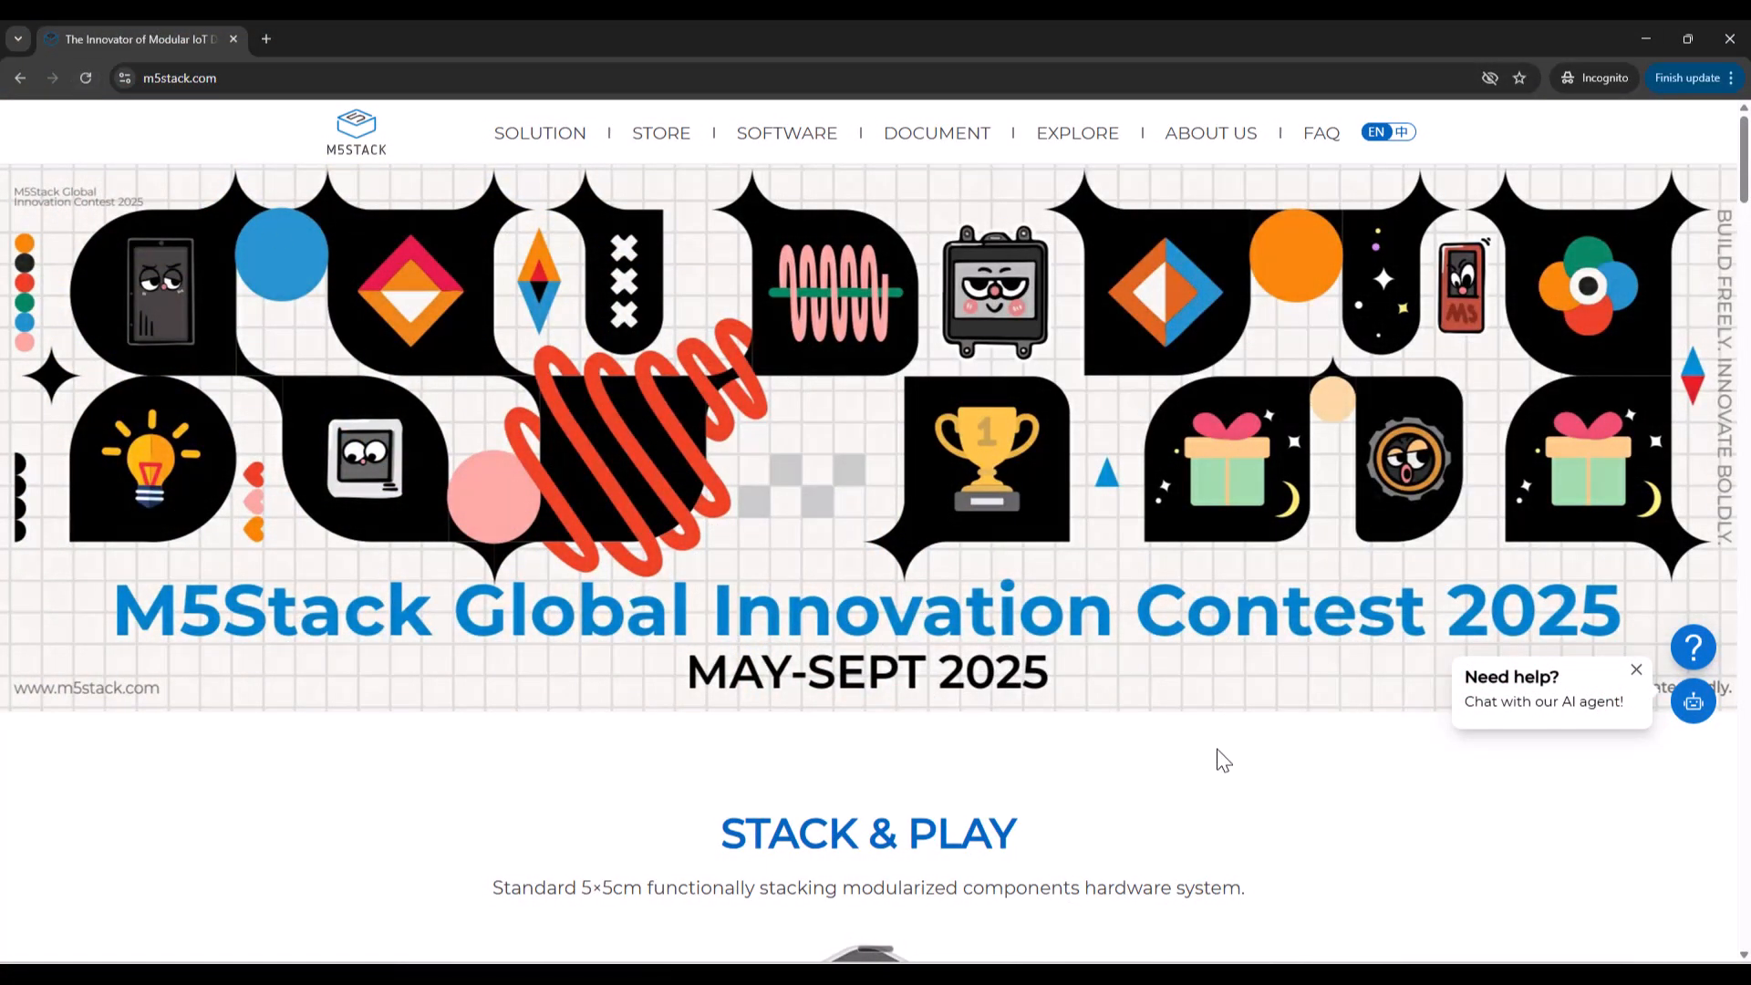
{"action": "scroll", "scroll_direction": "down", "scroll_amount": 3}
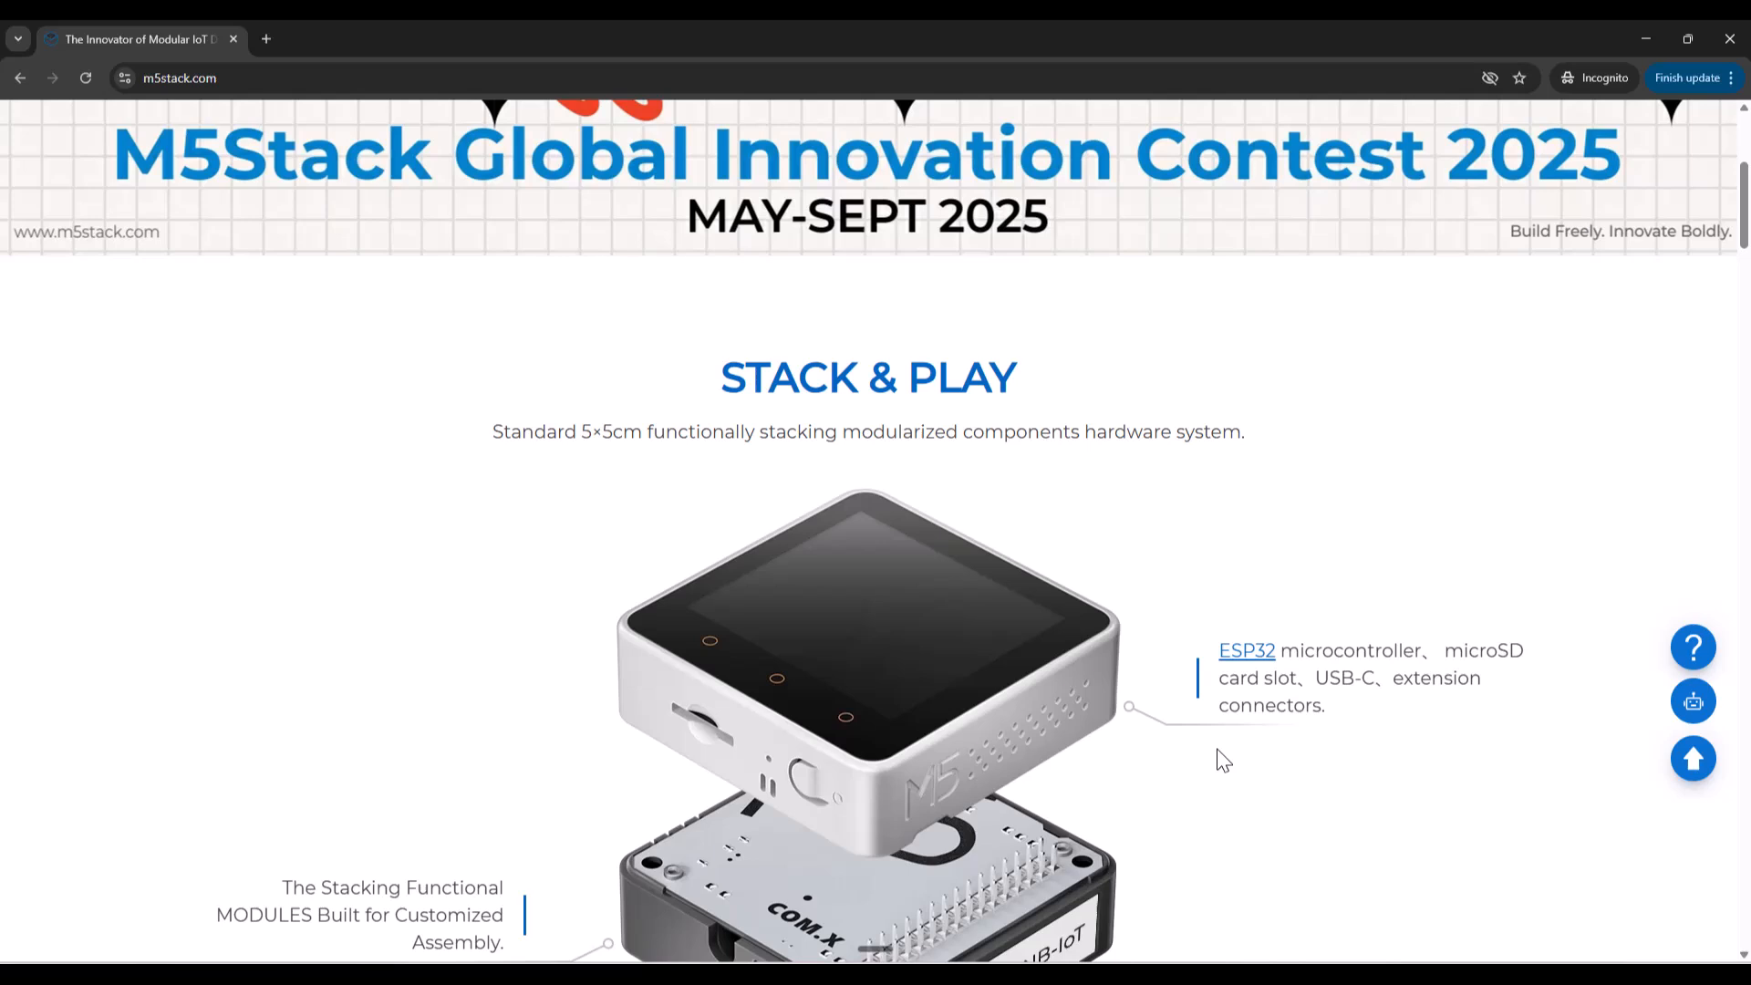
{"action": "scroll", "scroll_direction": "down", "scroll_amount": 3}
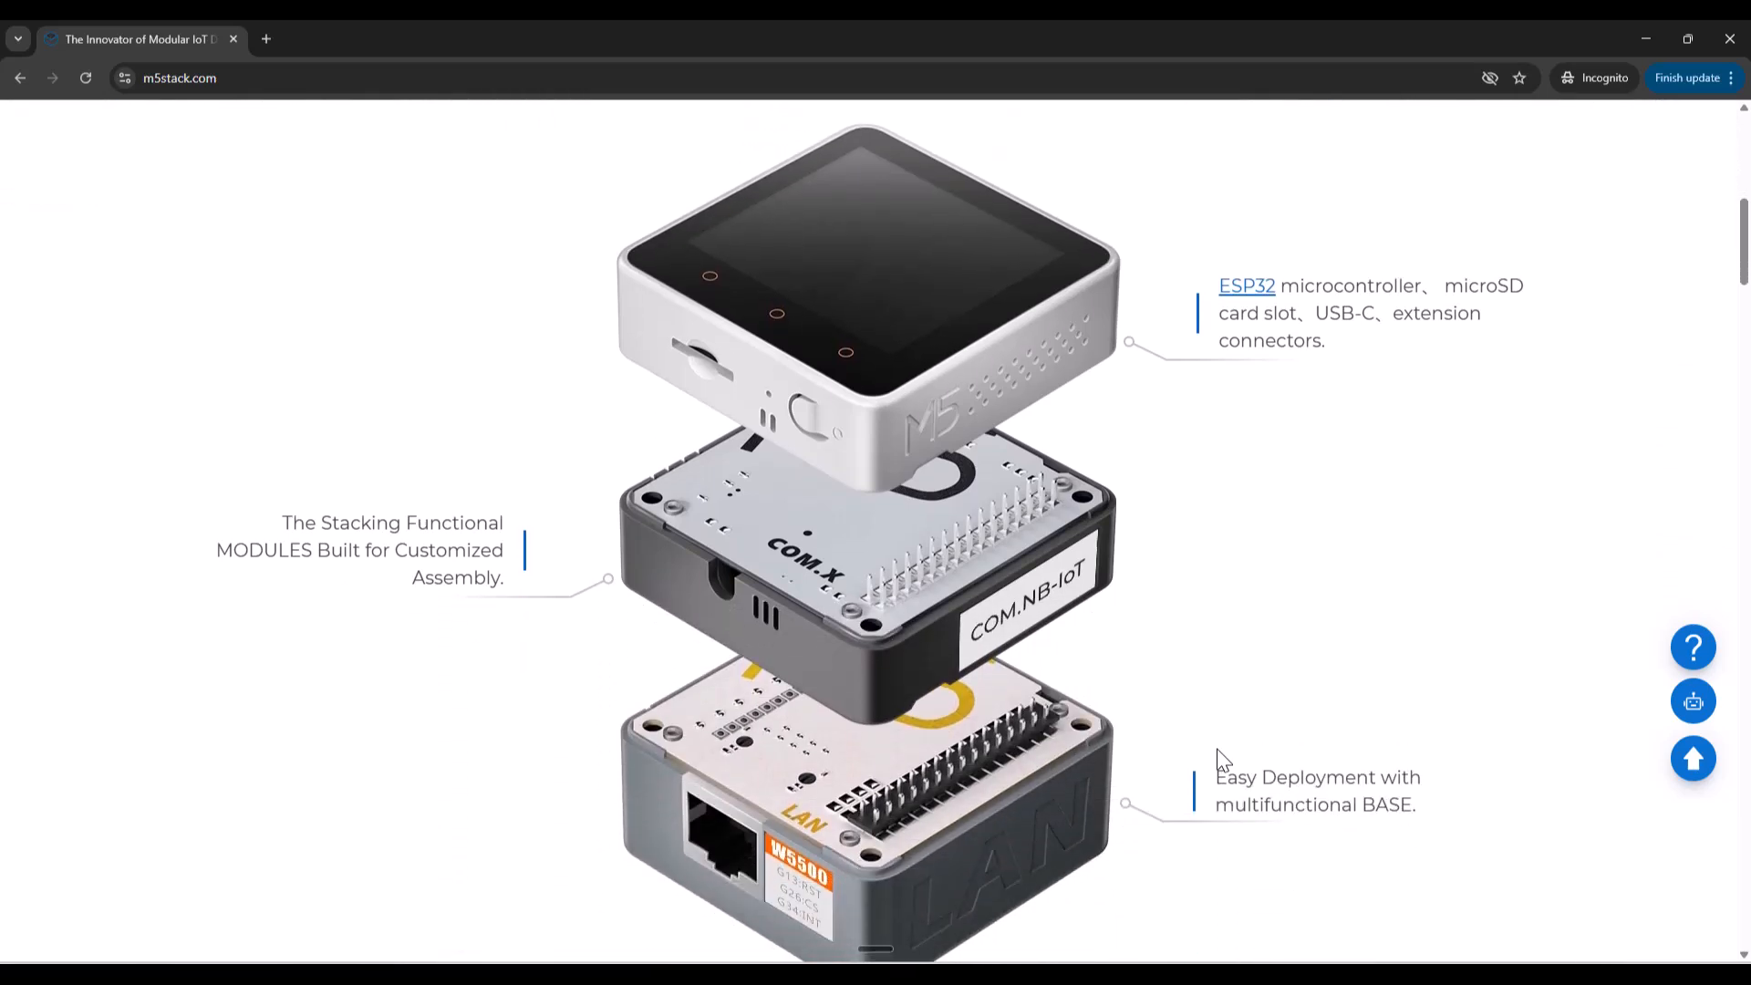
{"action": "scroll", "scroll_direction": "down", "scroll_amount": 3}
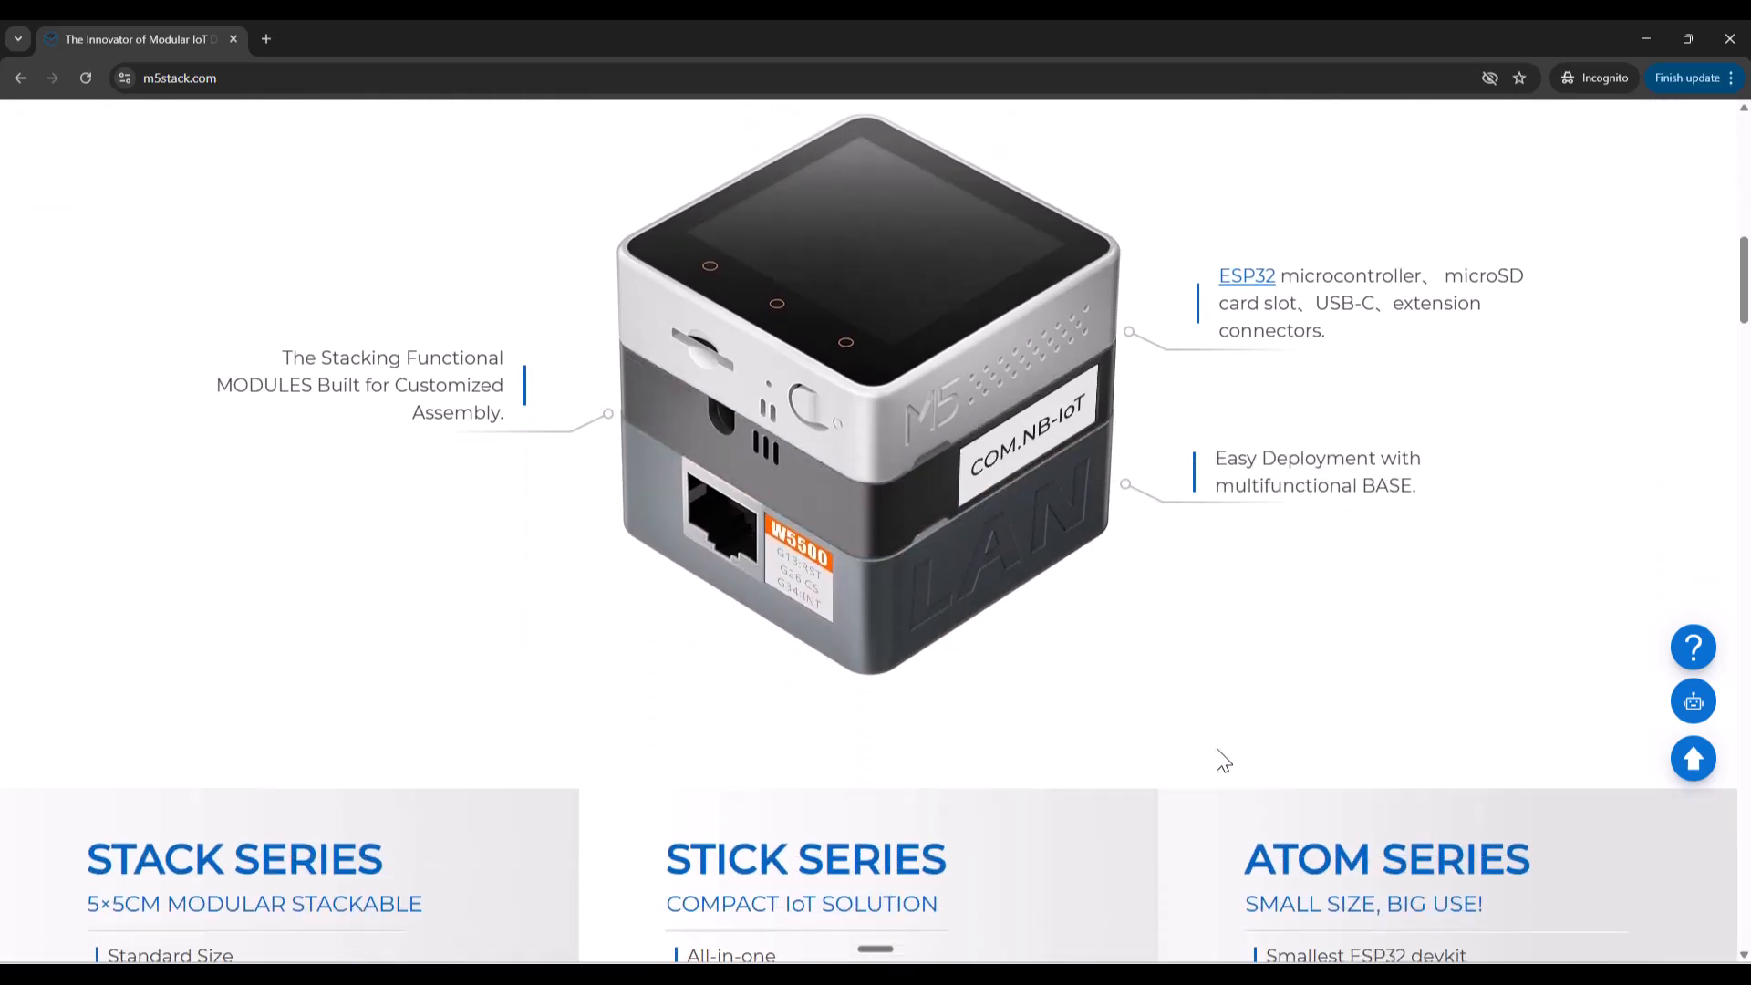
{"action": "scroll", "scroll_direction": "down", "scroll_amount": 3}
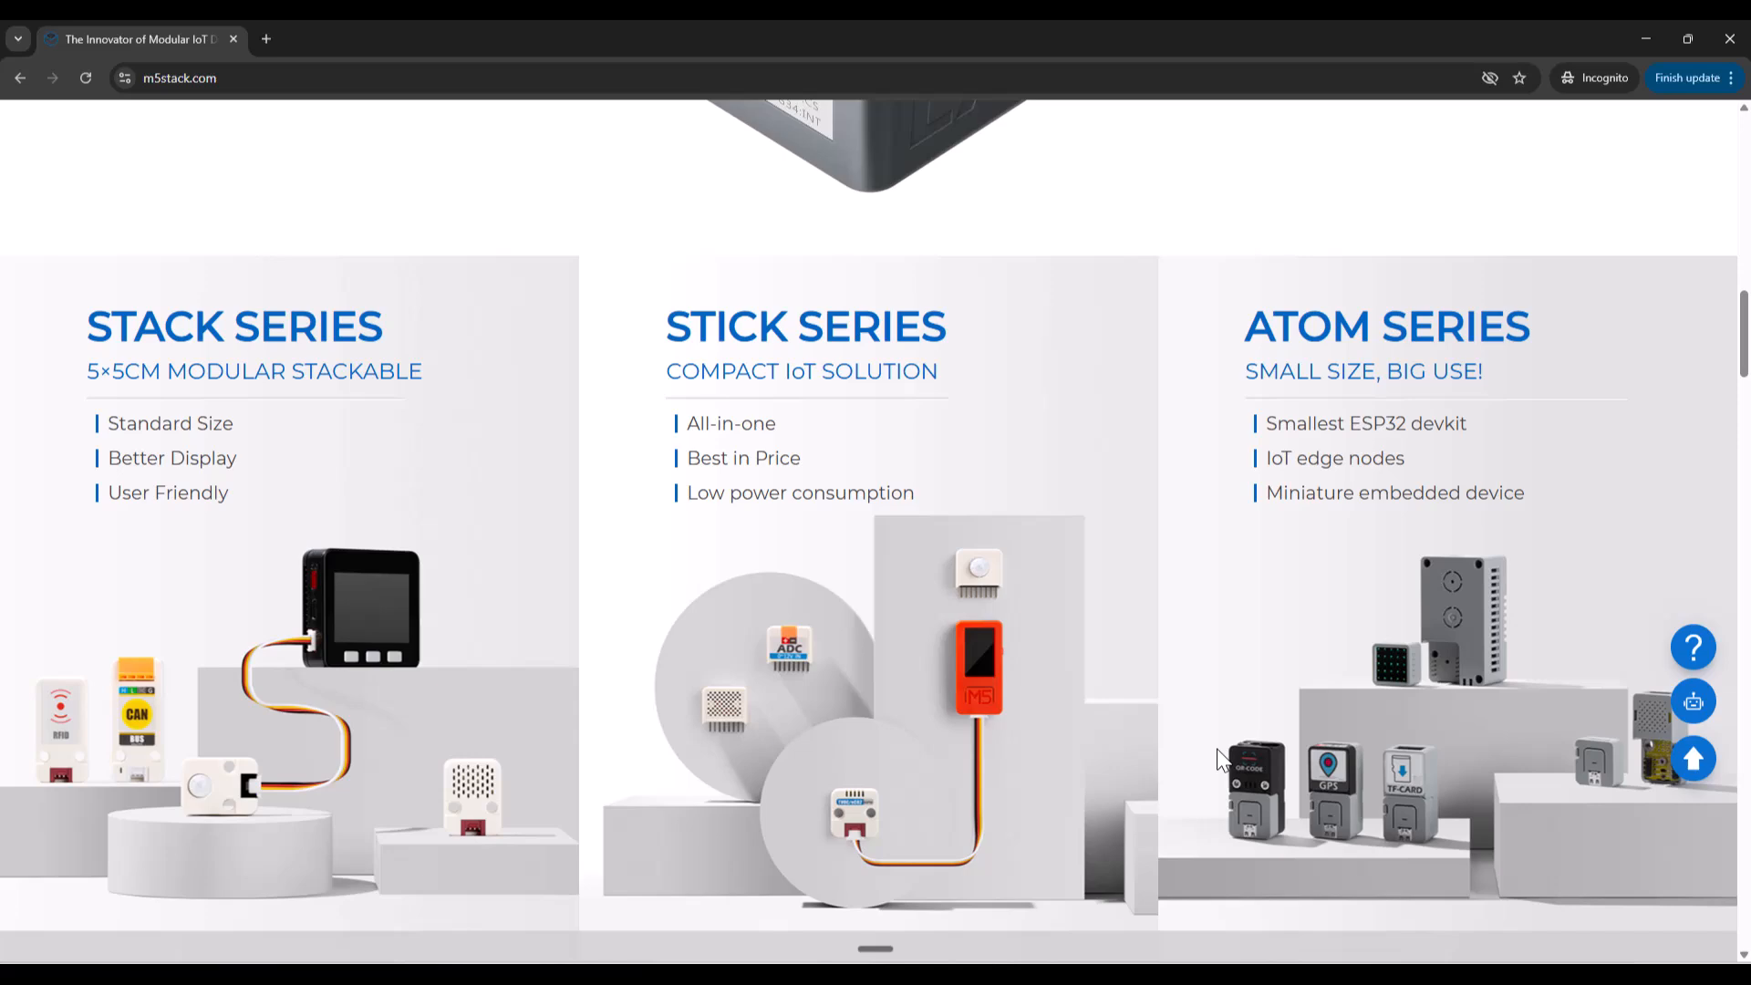